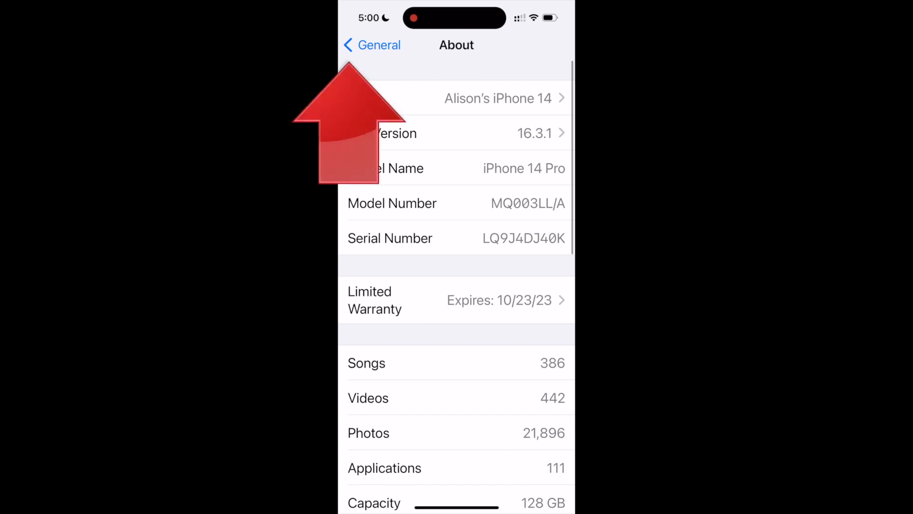
Check the Windows version with winver, then switch Bluetooth on in Bluetooth & devices settings.
click(371, 45)
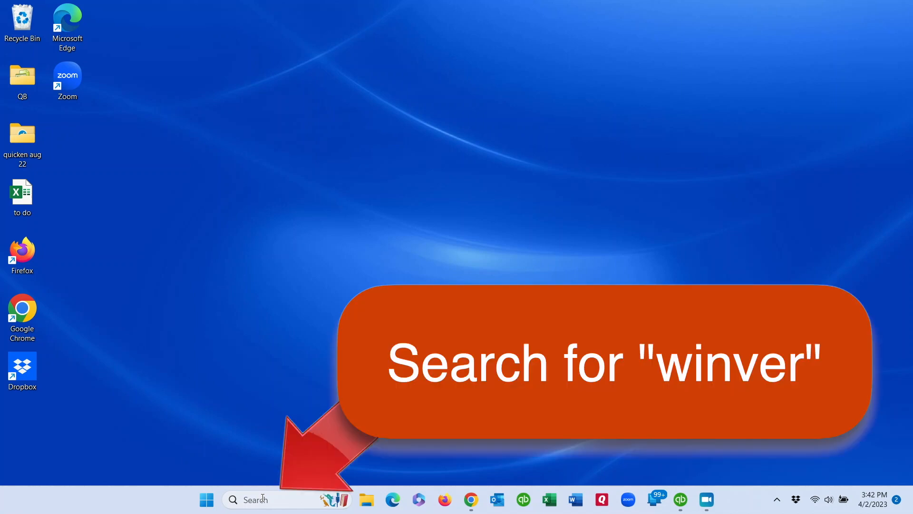
click(262, 499)
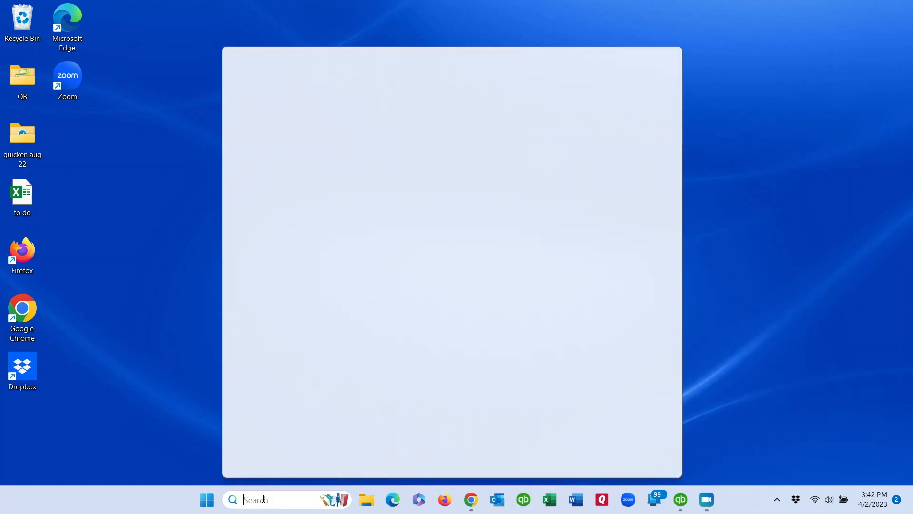
text(winver)
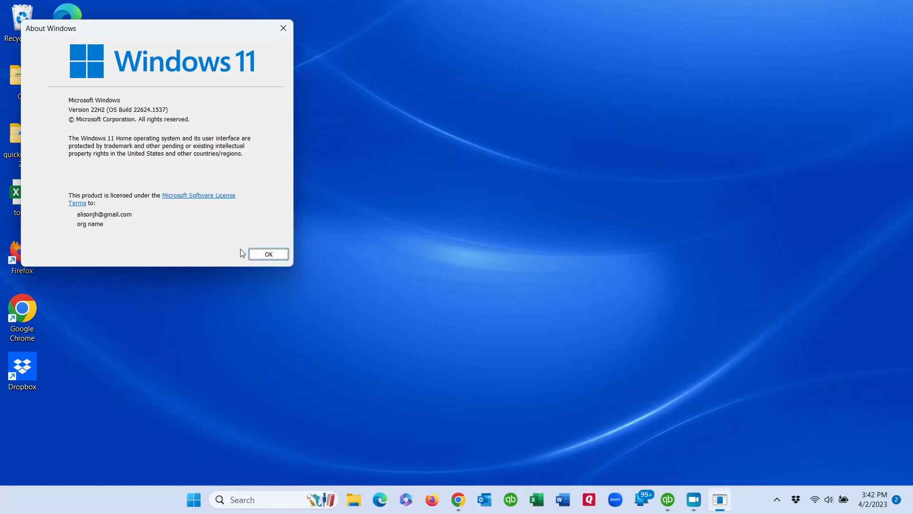
click(268, 254)
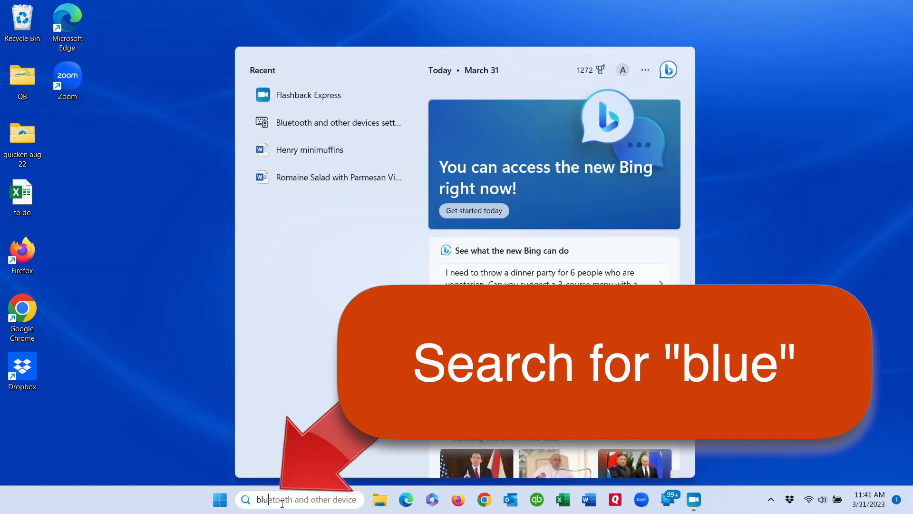
text(bluetooth and other device)
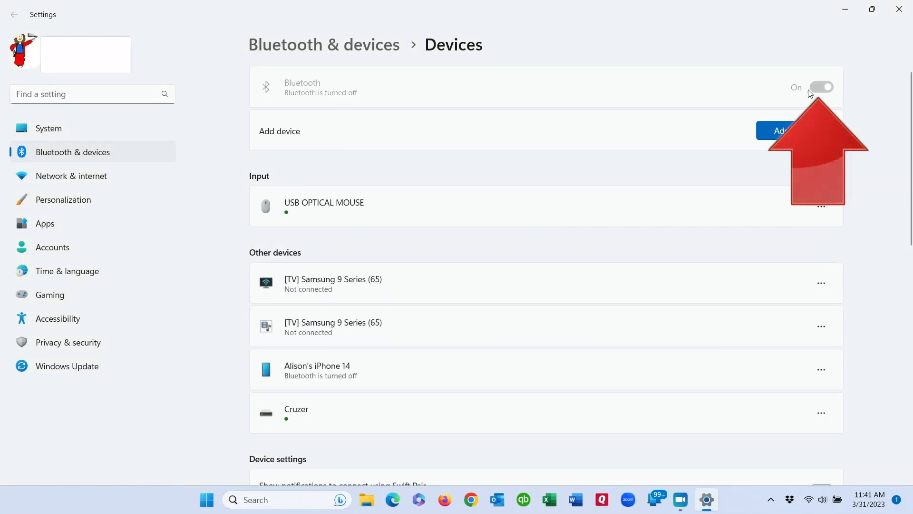
click(822, 87)
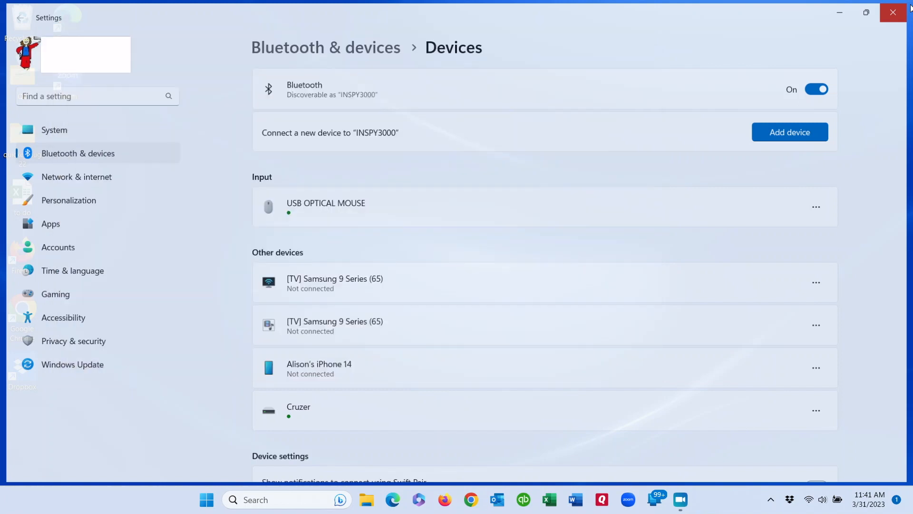
Open Phone Link from search, pick iPhone, and confirm the Turn on Bluetooth step.
click(282, 498)
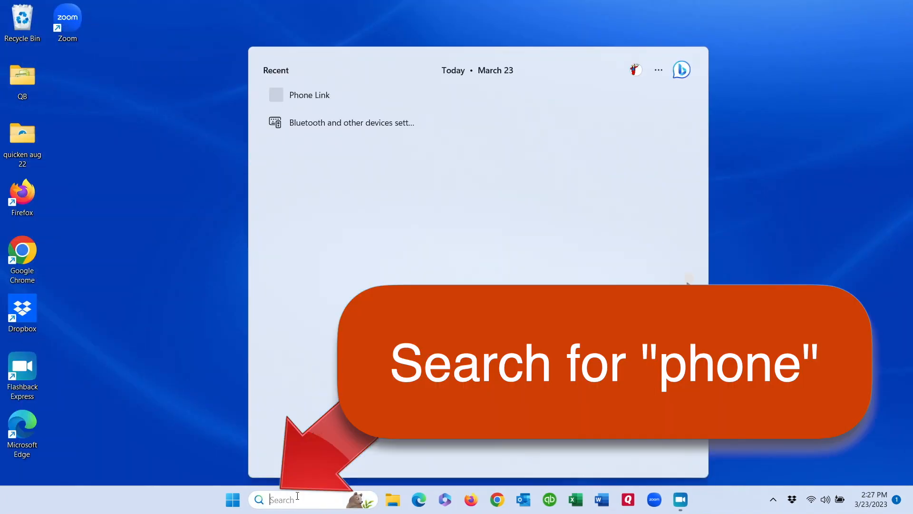
text(phon)
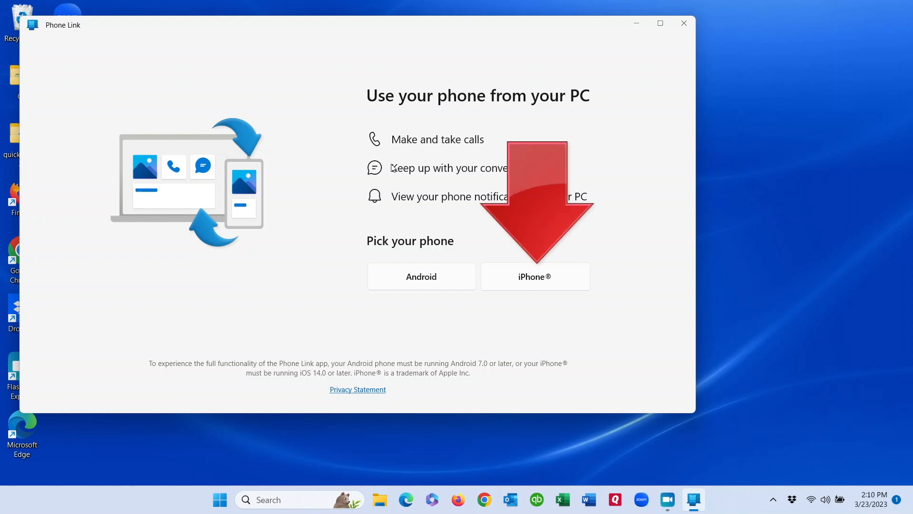
mouse_move(531, 274)
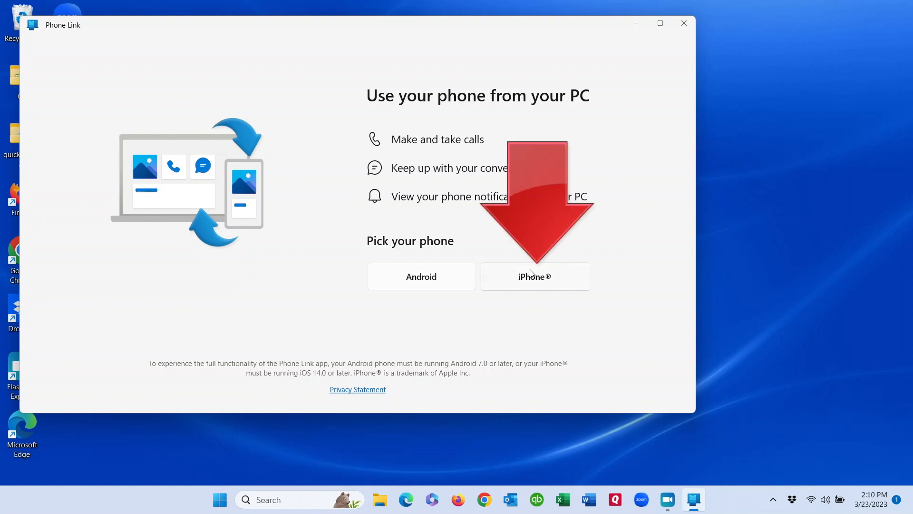
click(534, 276)
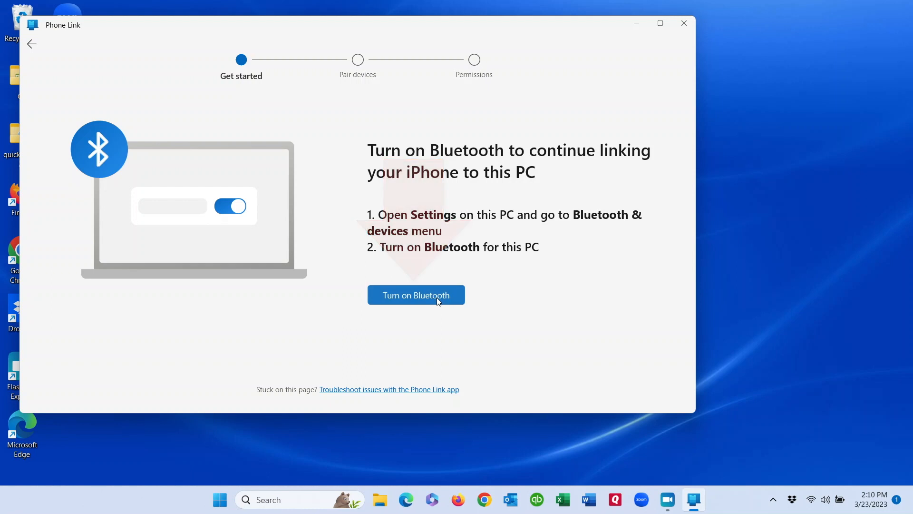
click(416, 295)
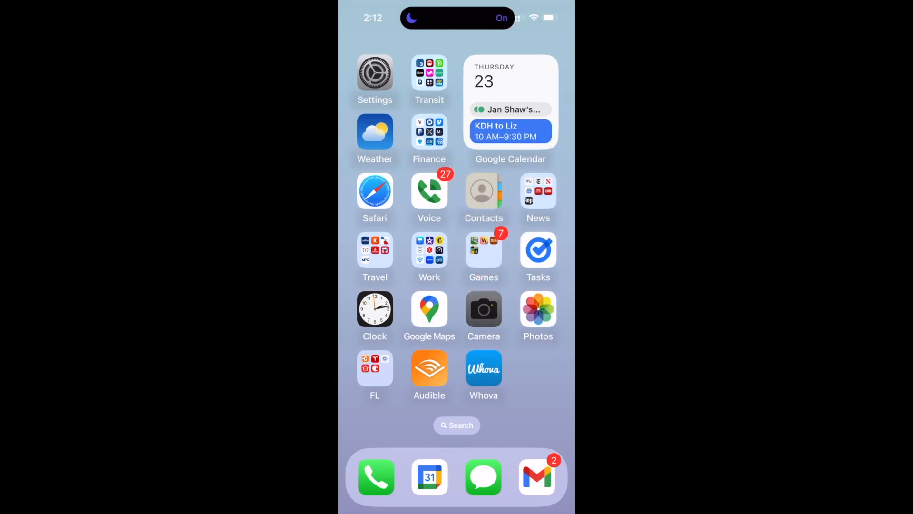
Scan the Phone Link QR code with the iPhone camera and open the Link to Windows pairing link.
click(483, 311)
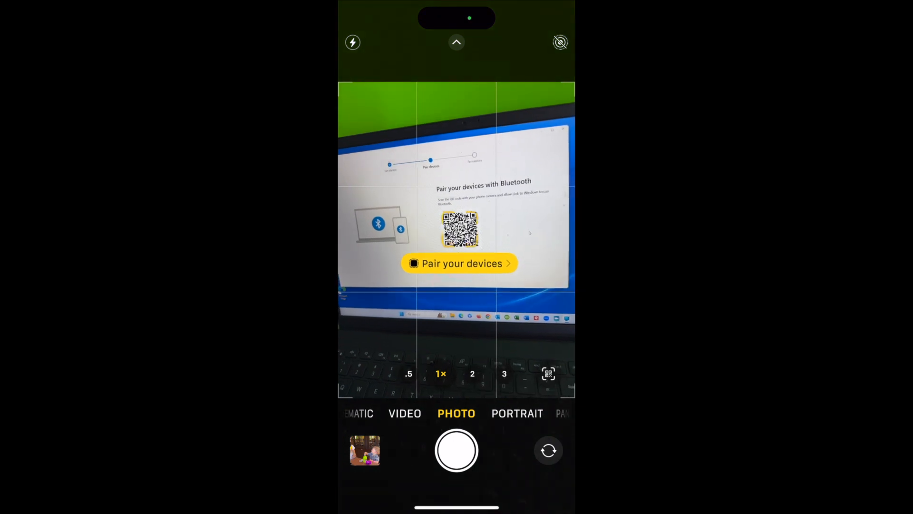
click(460, 229)
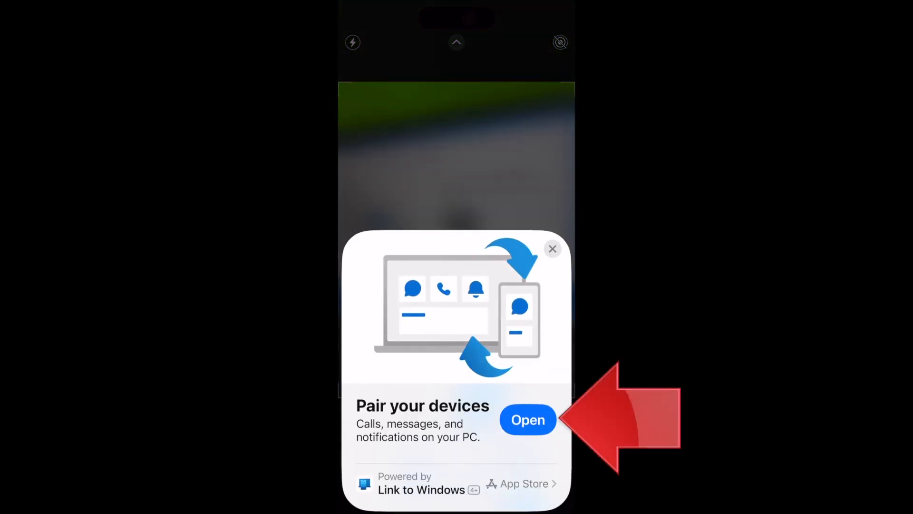
click(552, 249)
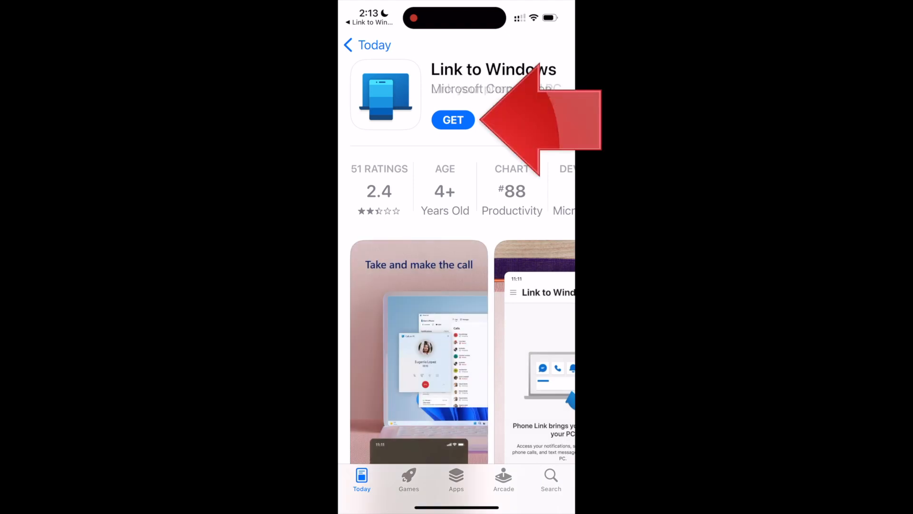
Get and confirm the Link to Windows install from the App Store, then open it.
click(452, 120)
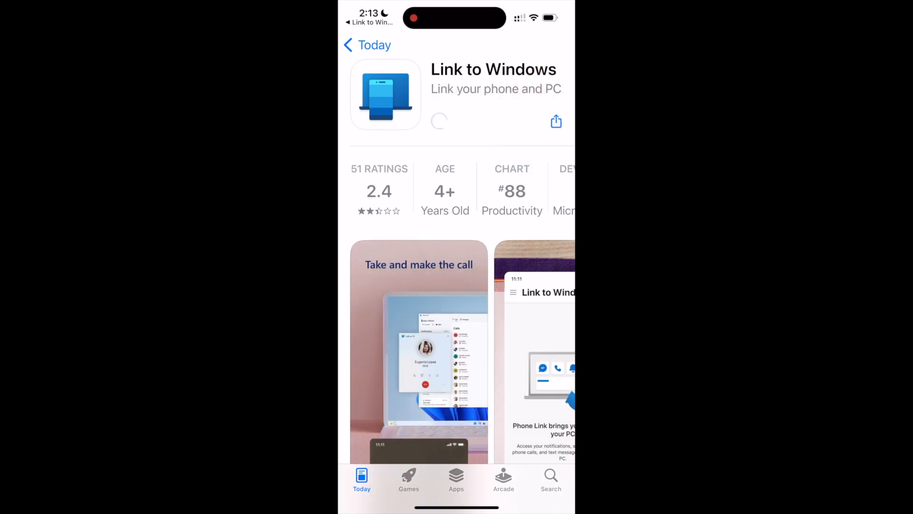
click(438, 122)
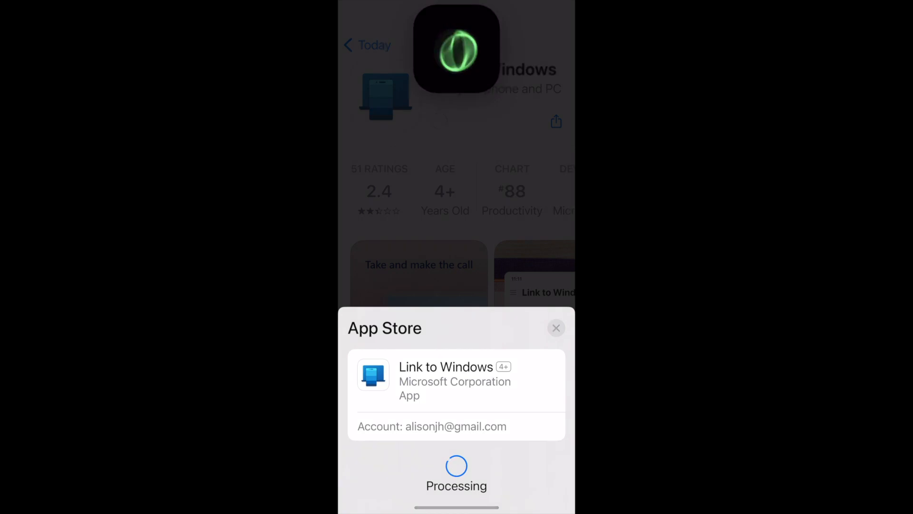
click(555, 328)
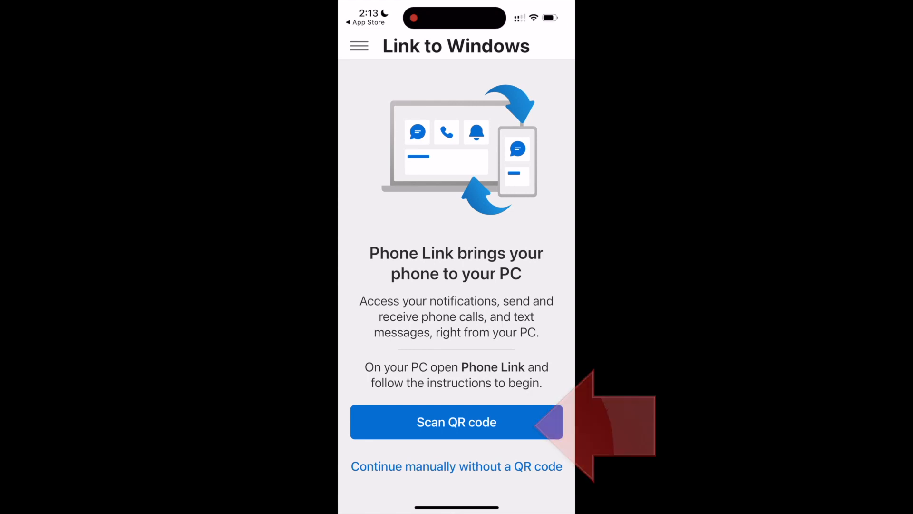
Scan the PC's QR code, grant camera and Bluetooth access, and continue Bluetooth pairing.
click(456, 421)
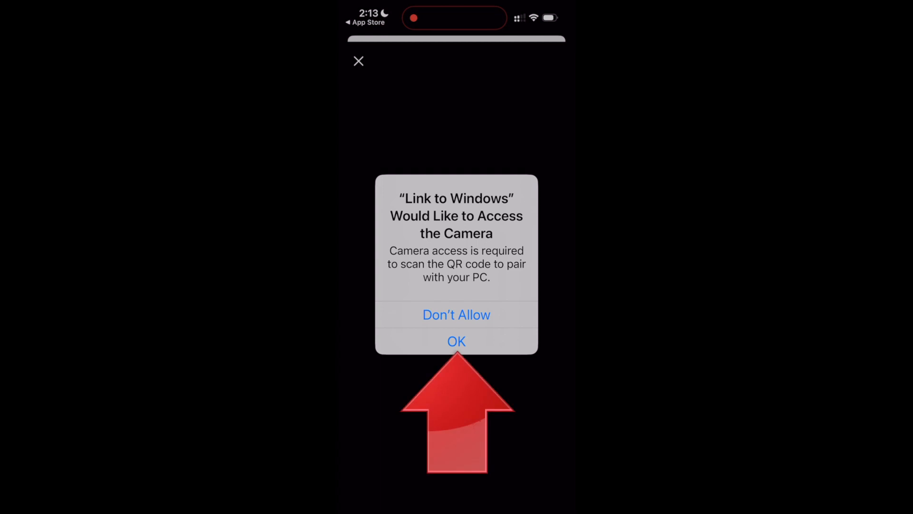
click(456, 341)
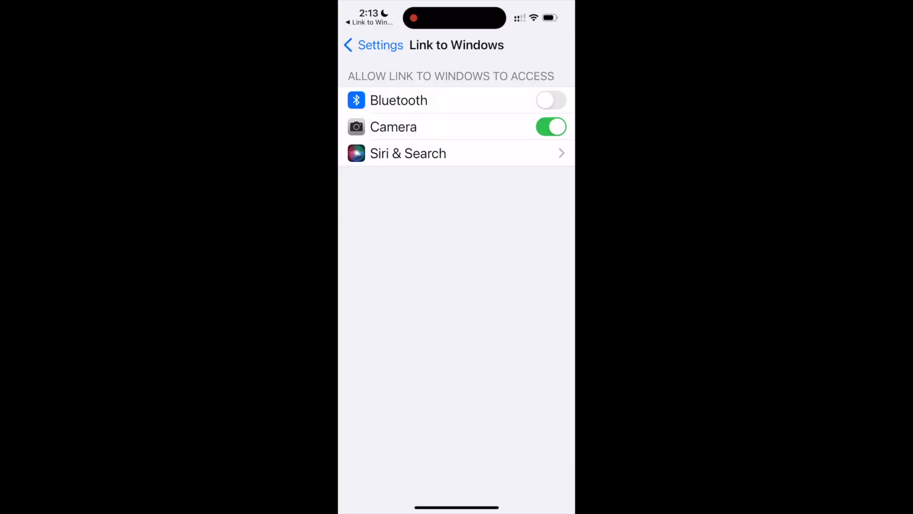
click(550, 99)
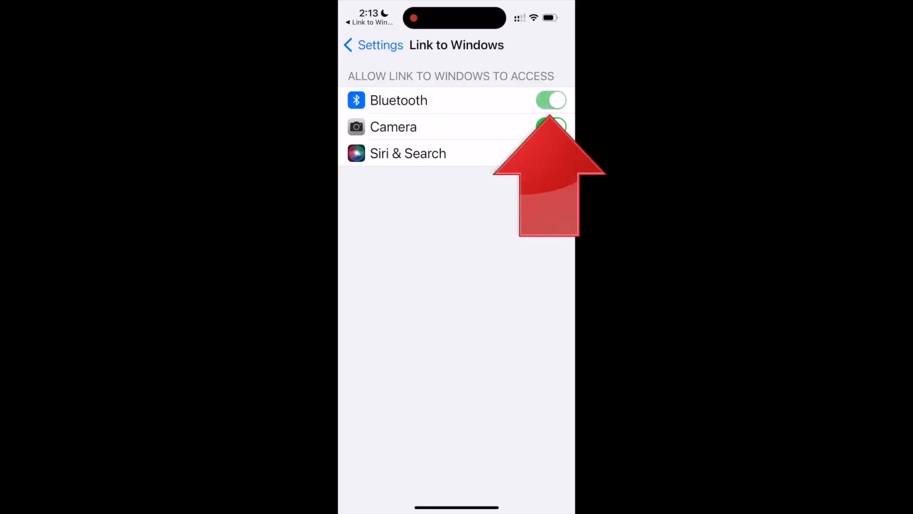
click(550, 126)
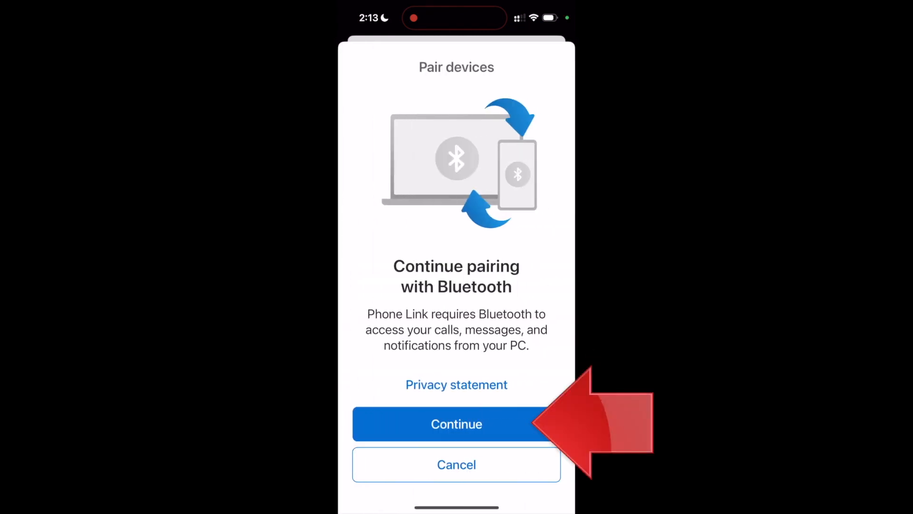
click(456, 423)
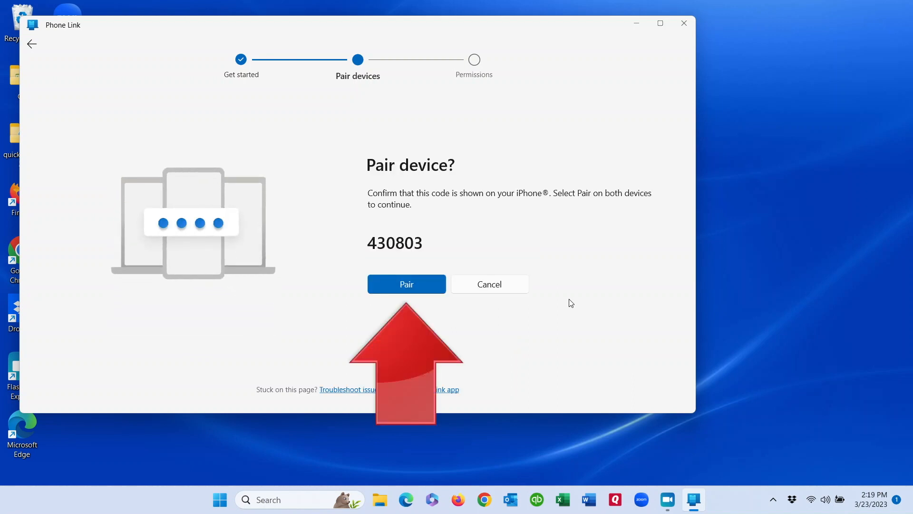
click(406, 284)
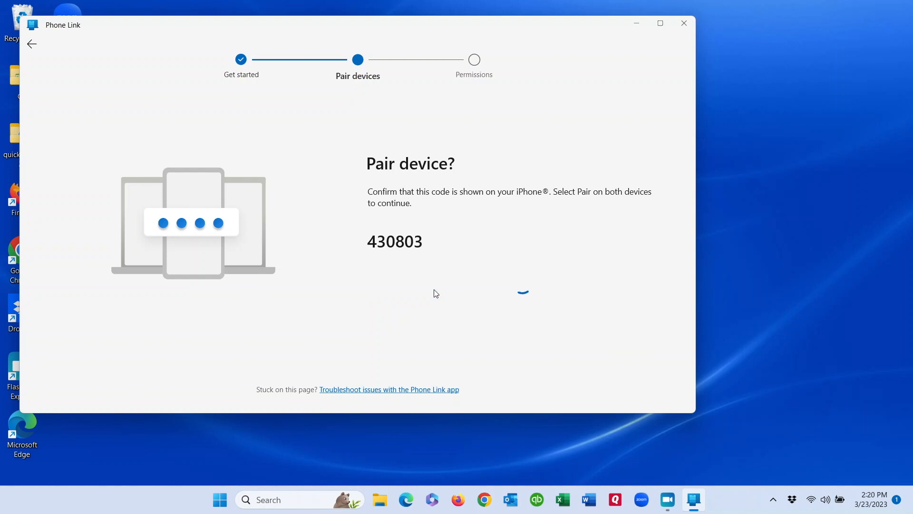
mouse_move(627, 197)
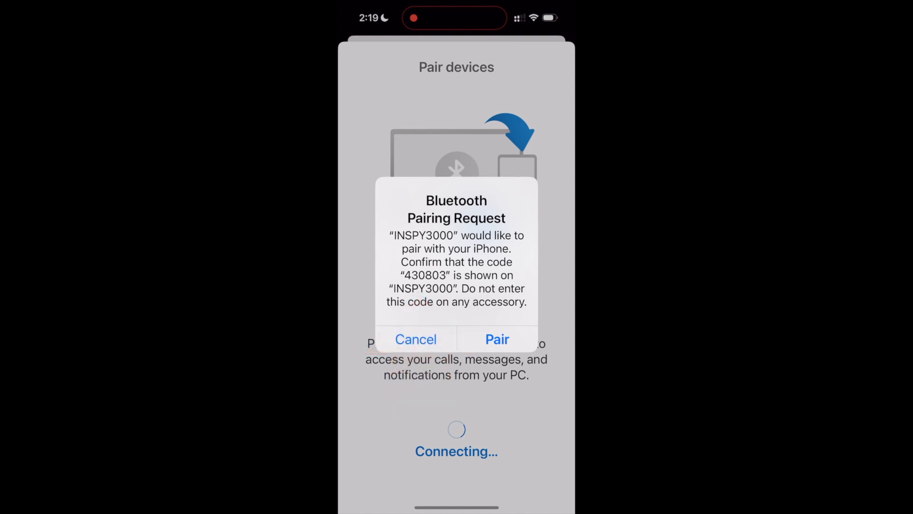
Accept the INSPY3000 Bluetooth pairing, allow notification sharing, and finish setup on the iPhone.
click(496, 339)
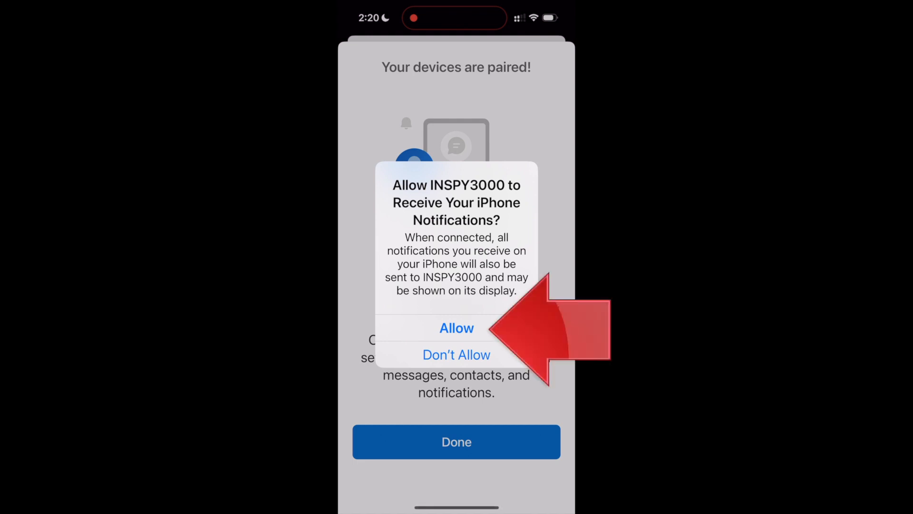
click(457, 328)
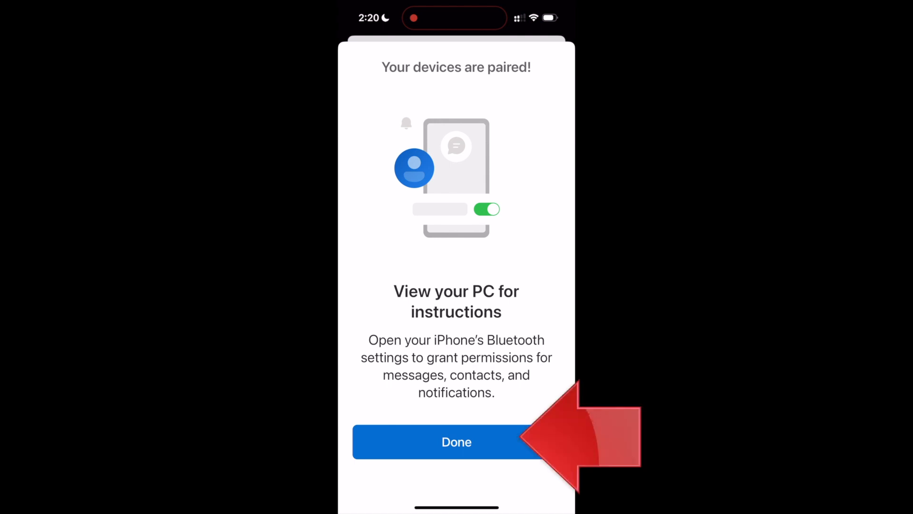
click(456, 441)
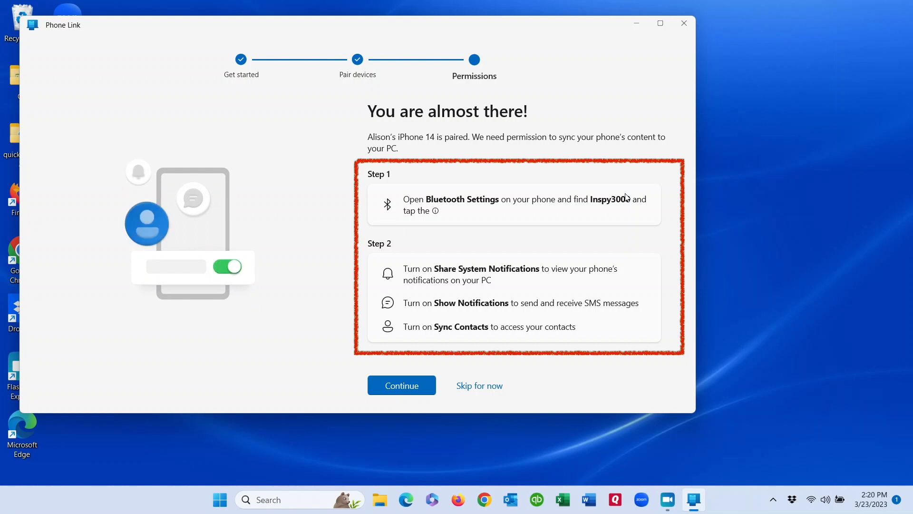
mouse_move(671, 282)
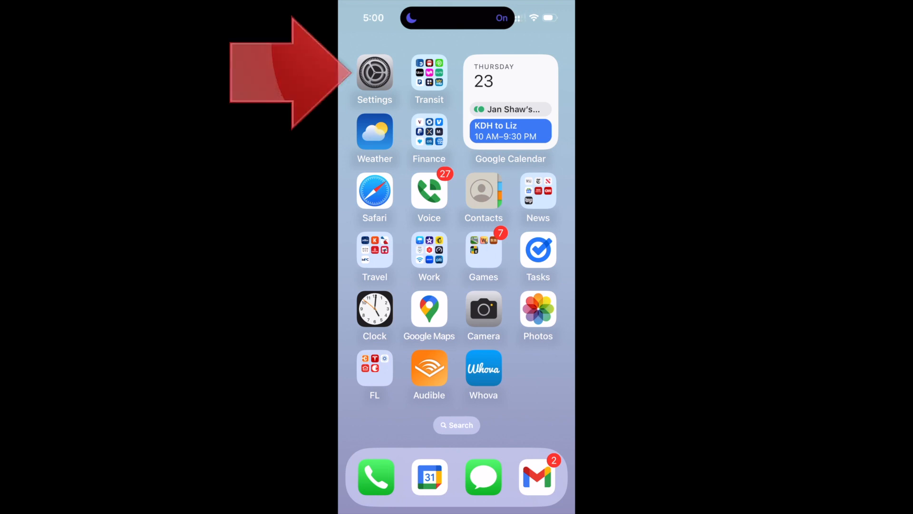
Open INSPY3000's Bluetooth options in iOS Settings and switch on Show Notifications.
click(374, 74)
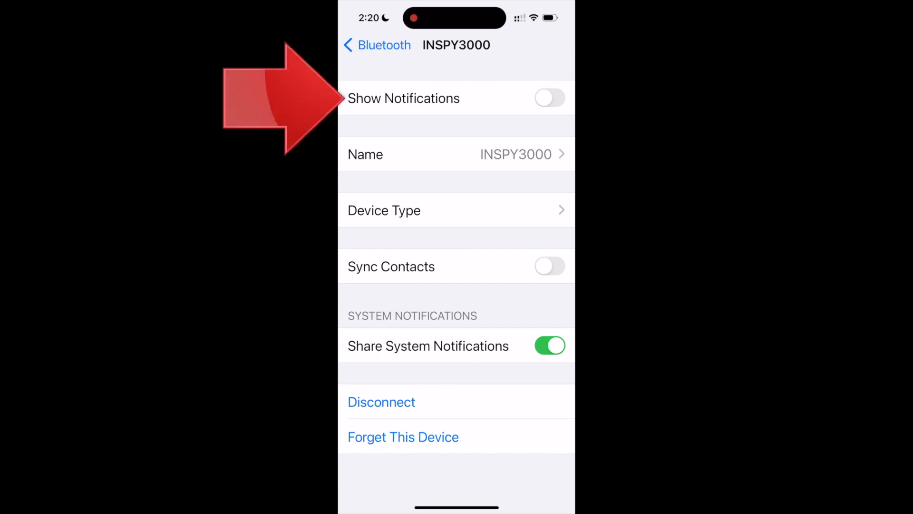
click(550, 98)
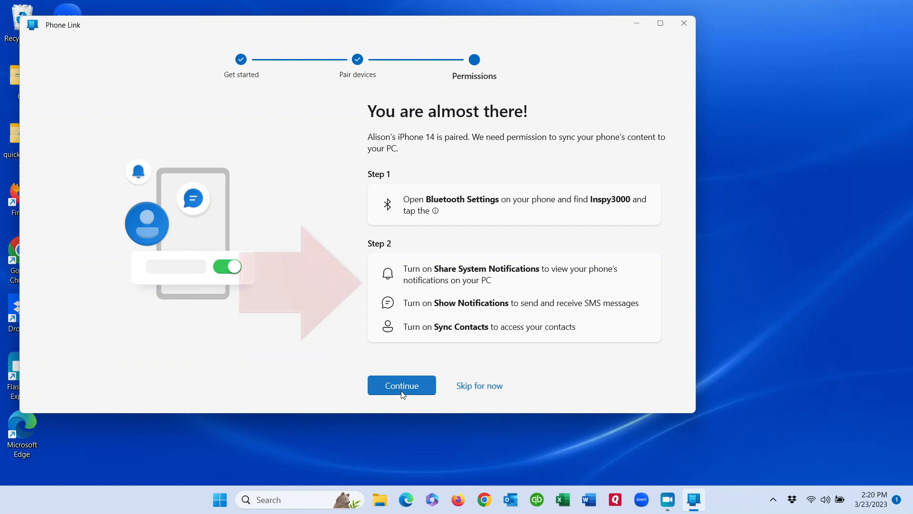
Continue past the Permissions step to reach the Phone Link Calls page.
click(401, 386)
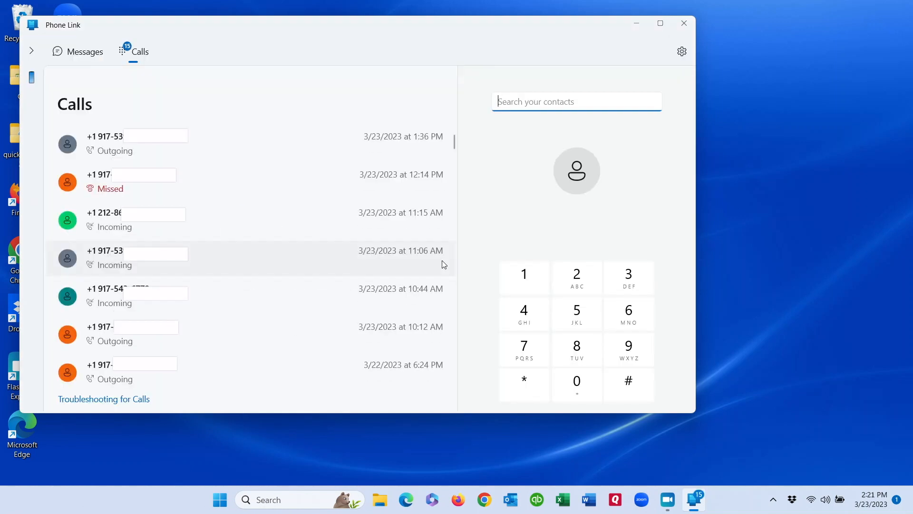
mouse_move(635, 23)
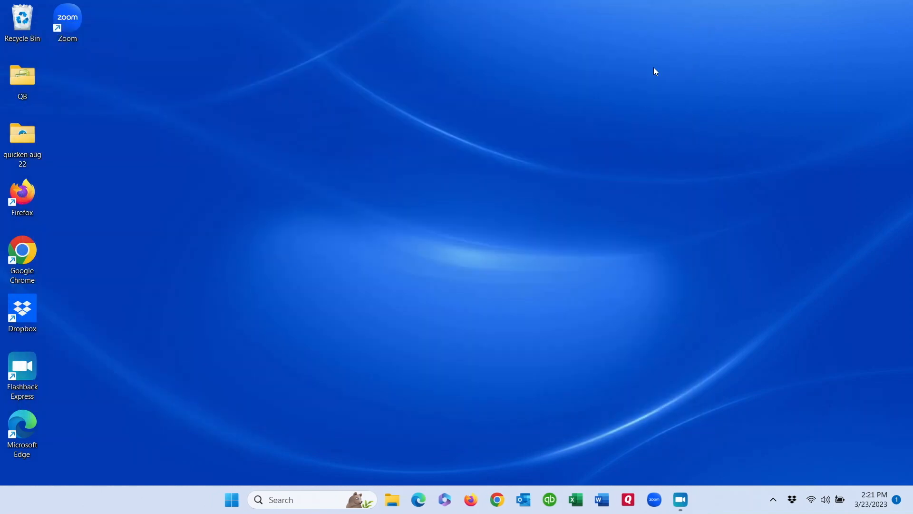
mouse_move(709, 460)
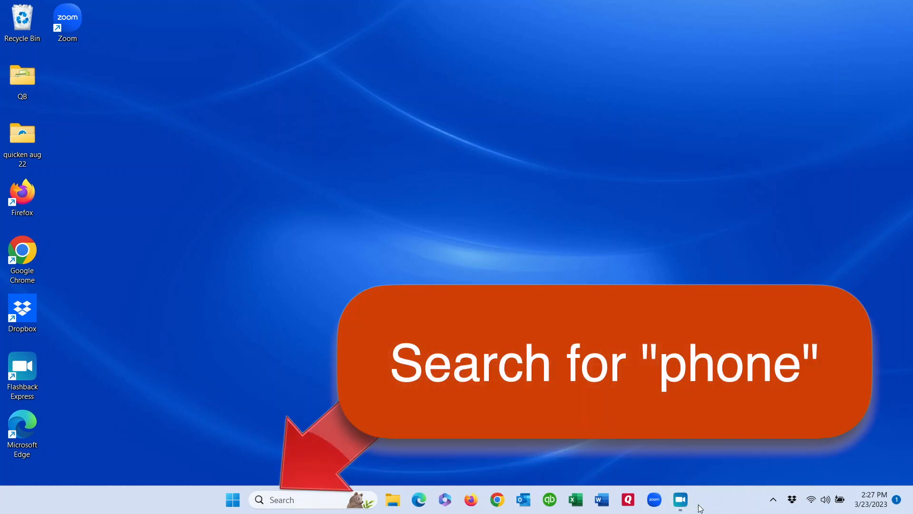
Reopen Phone Link, view Messages and Calls, collapse the side pane, and show hidden tray icons.
click(303, 499)
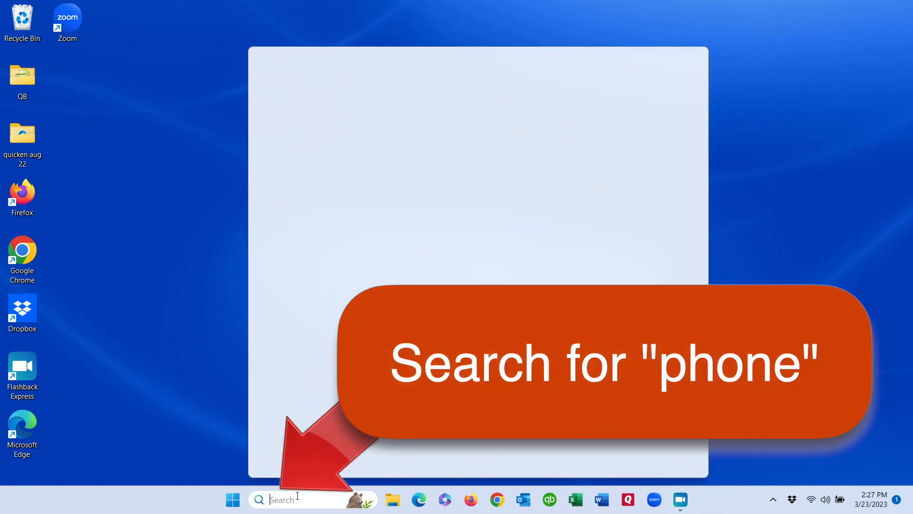
text(phon)
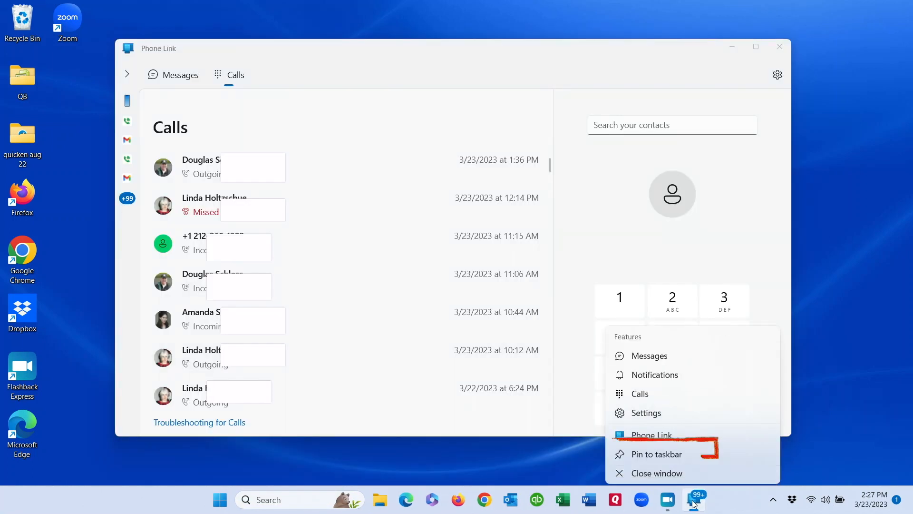
mouse_move(667, 447)
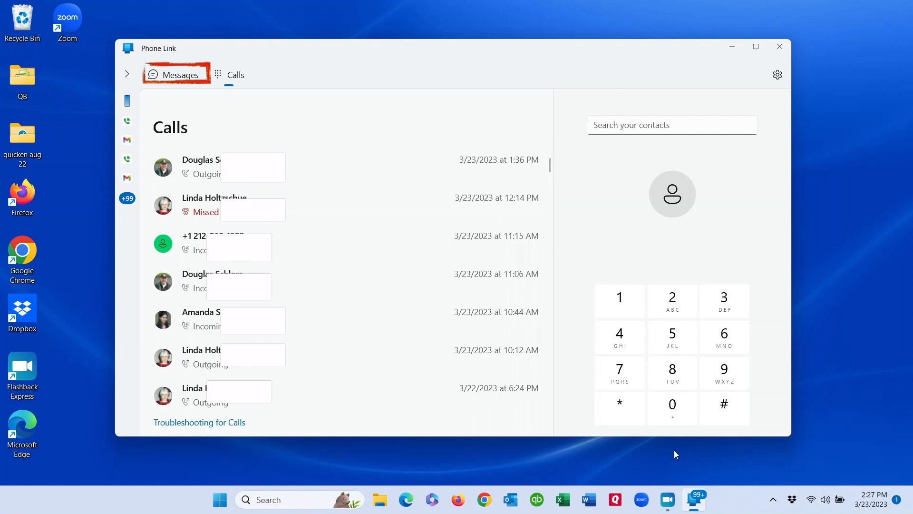
click(235, 74)
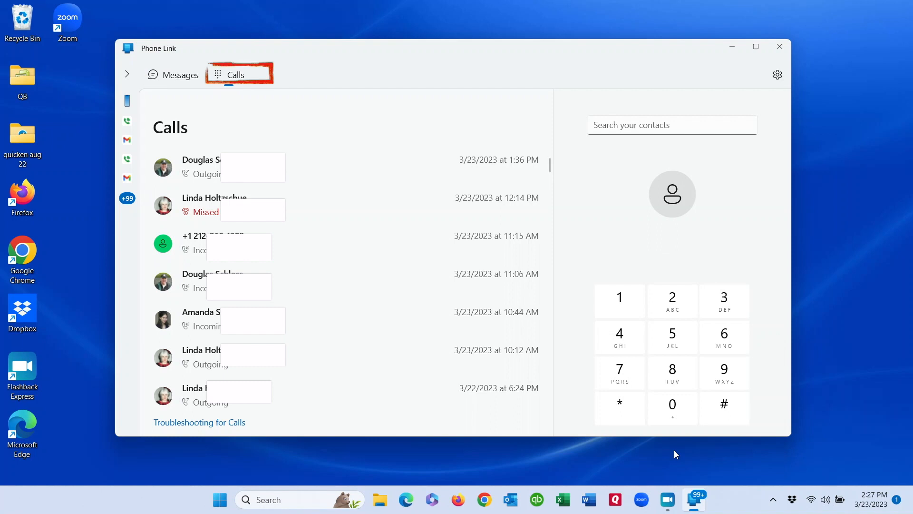
click(180, 75)
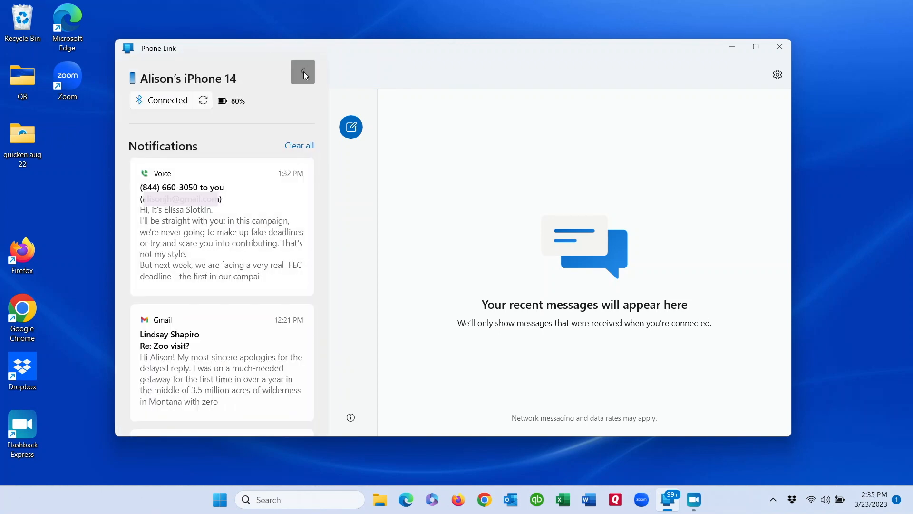
click(778, 47)
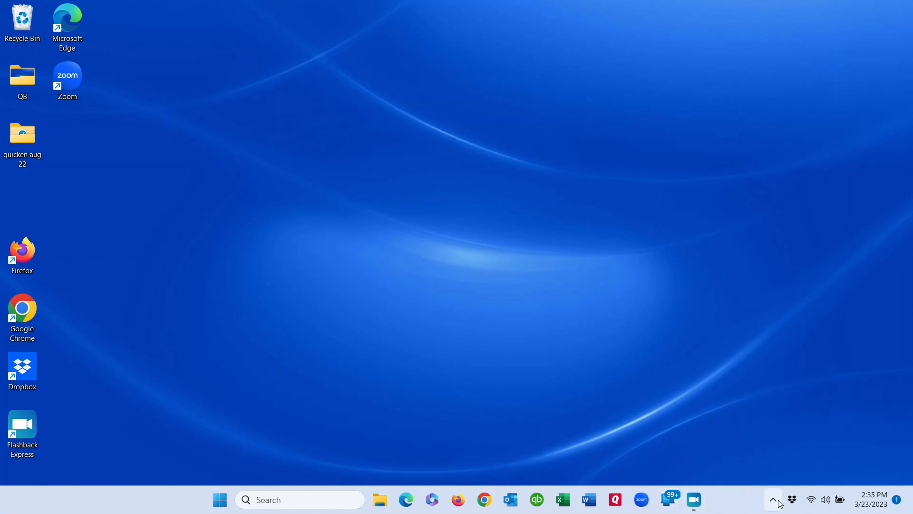
click(773, 498)
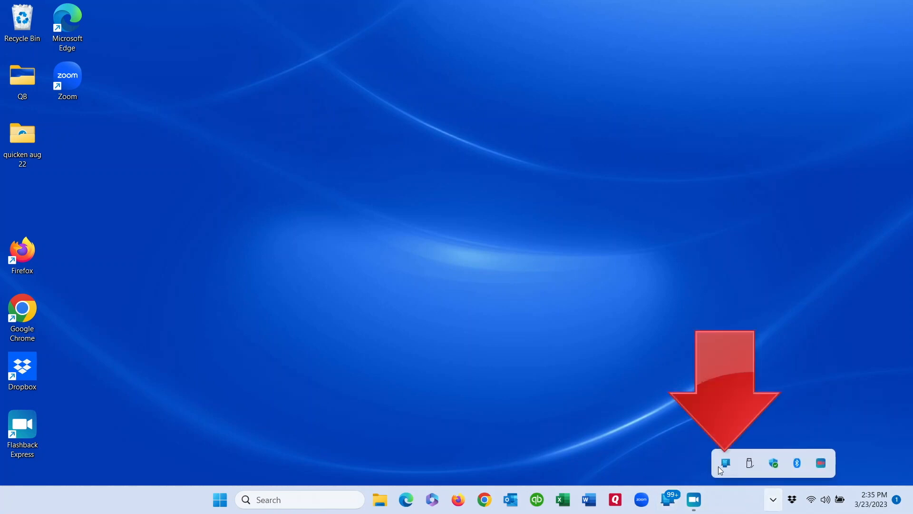